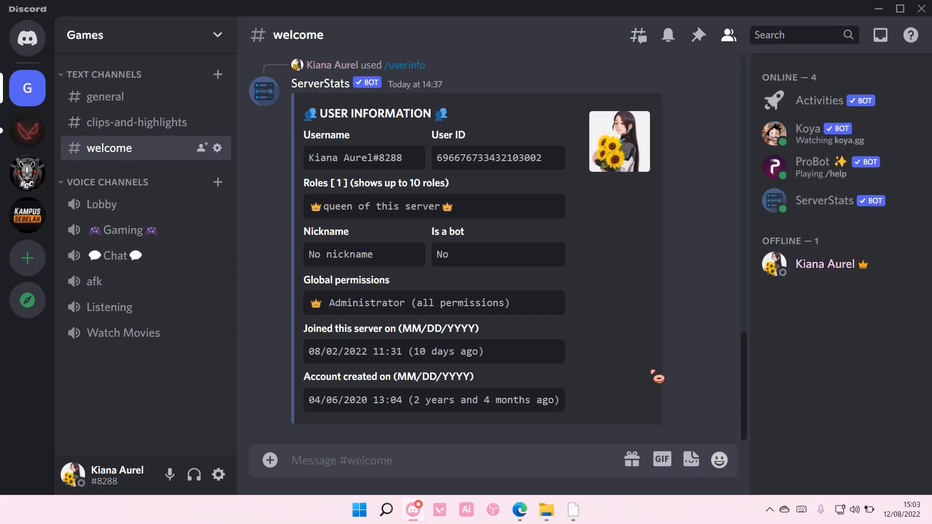
- Reach the Zoom Level slider under User Settings > Appearance
scroll(up, 3)
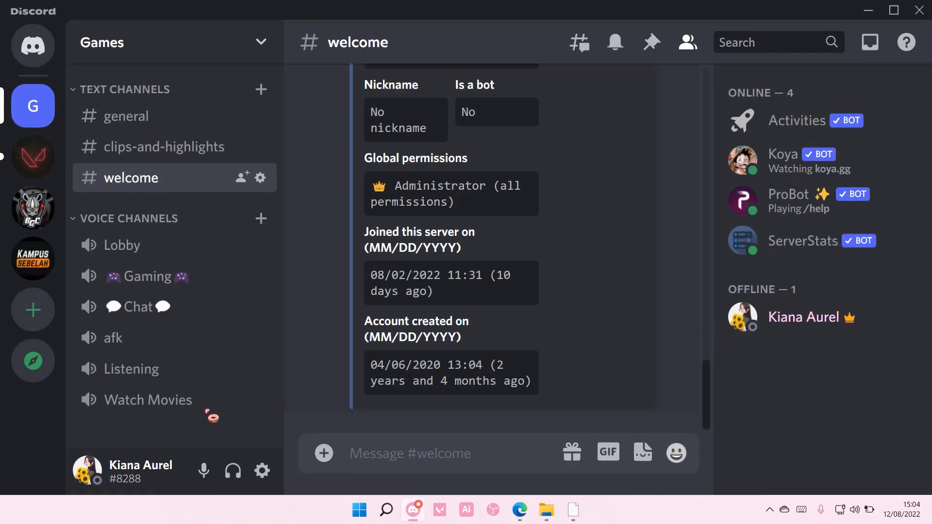
mouse_move(261, 470)
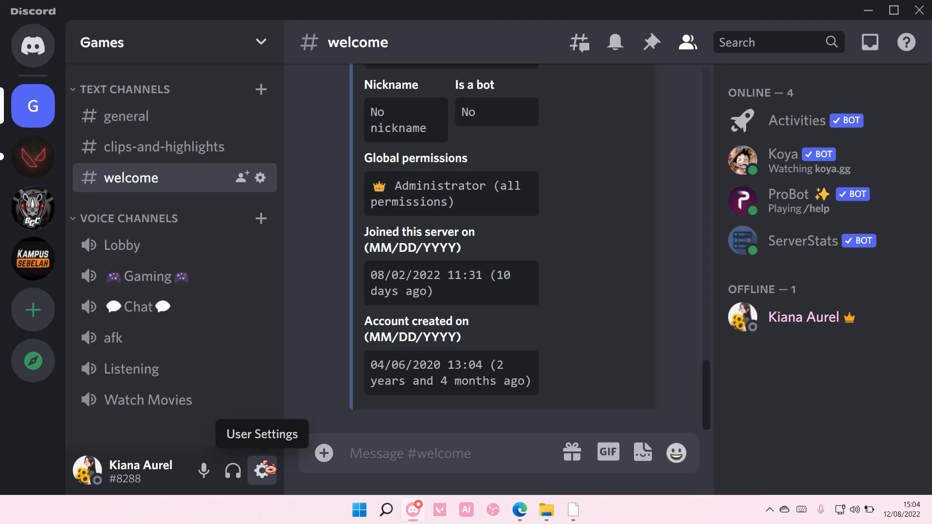
click(261, 470)
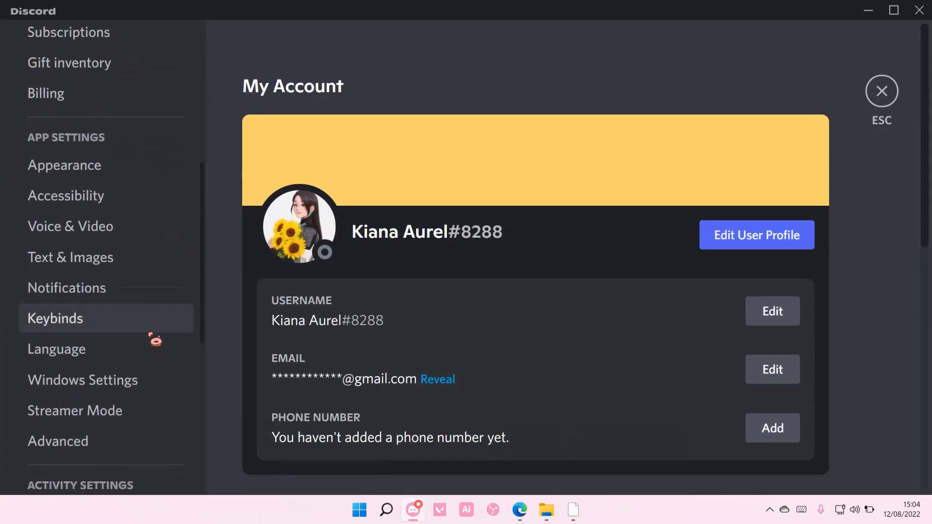
click(64, 165)
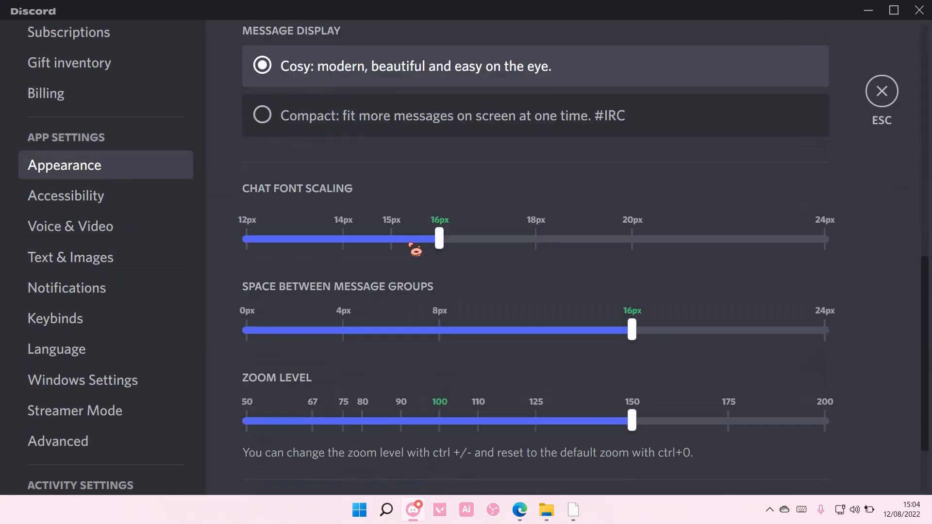
scroll(down, 3)
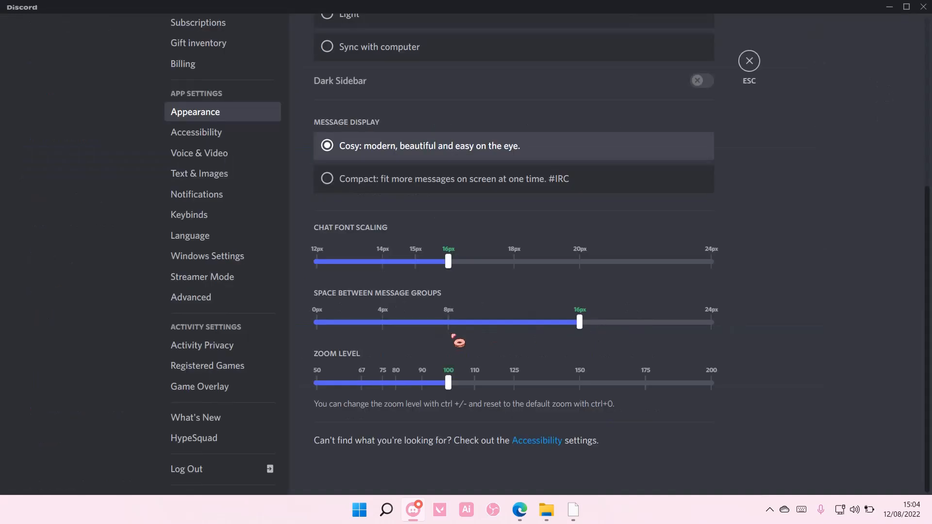
mouse_move(622, 422)
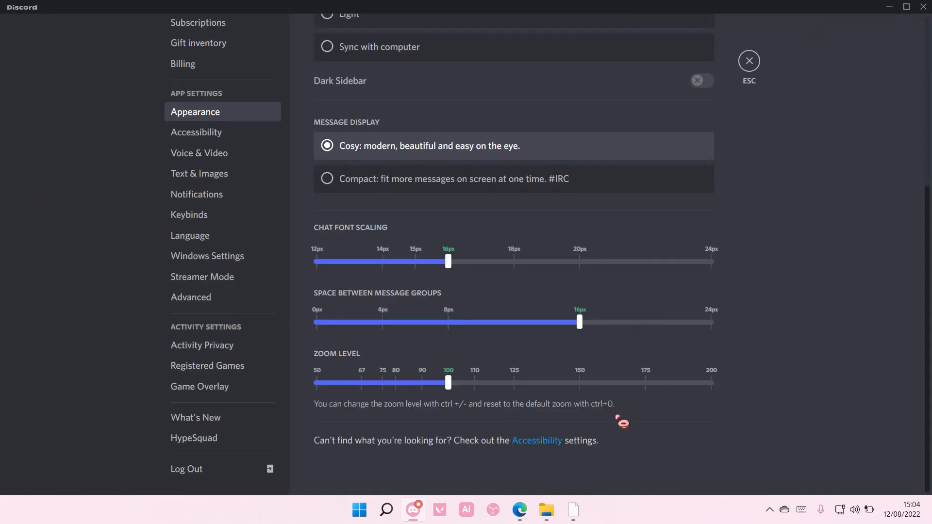
- Drag the zoom slider from 150 down to 100 and return to the #welcome channel
drag(448, 382, 475, 420)
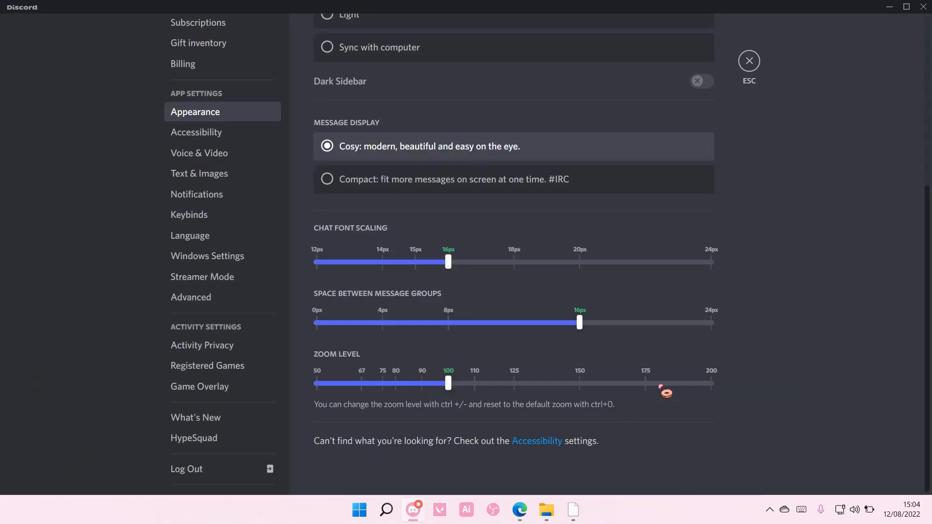
click(748, 60)
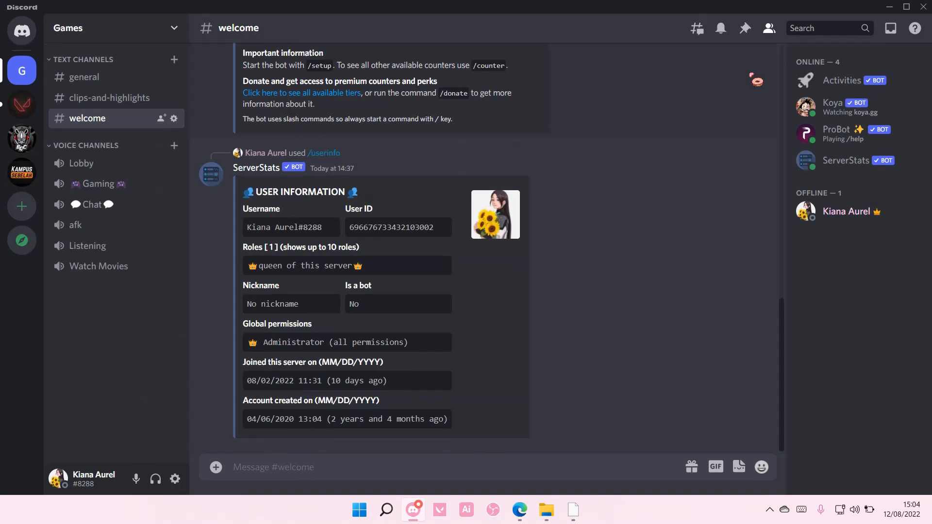